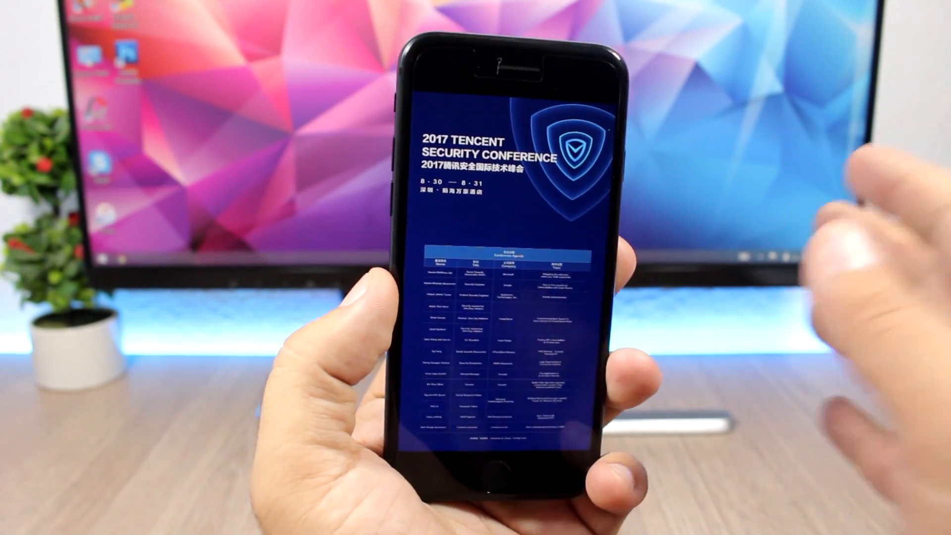
pyautogui.scroll(-3)
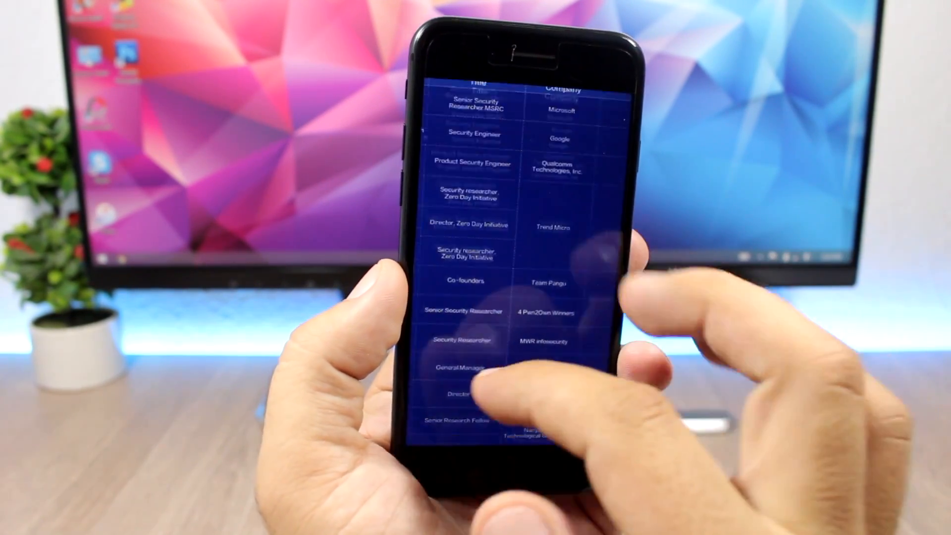